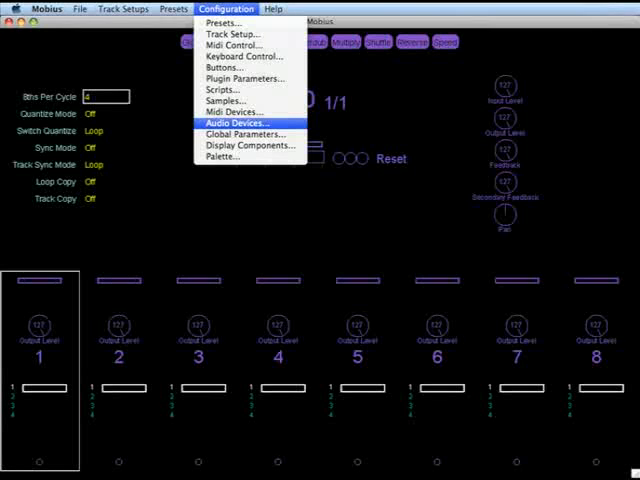
Choose FastTrack Pro as the MIDI input and output device and confirm.
{"action": "left_click", "coordinate": [238, 123]}
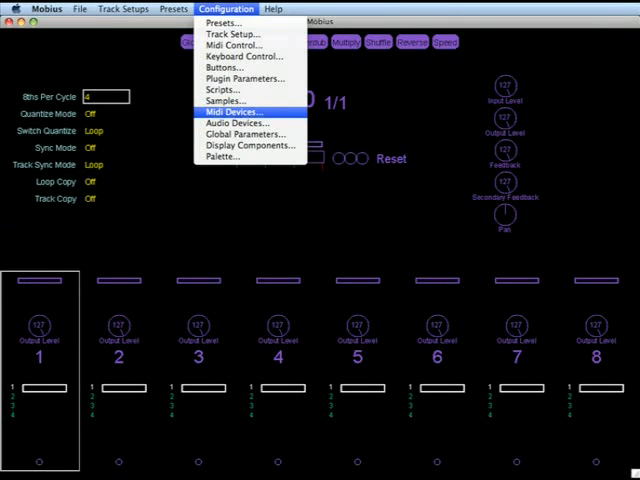
{"action": "left_click", "coordinate": [227, 111]}
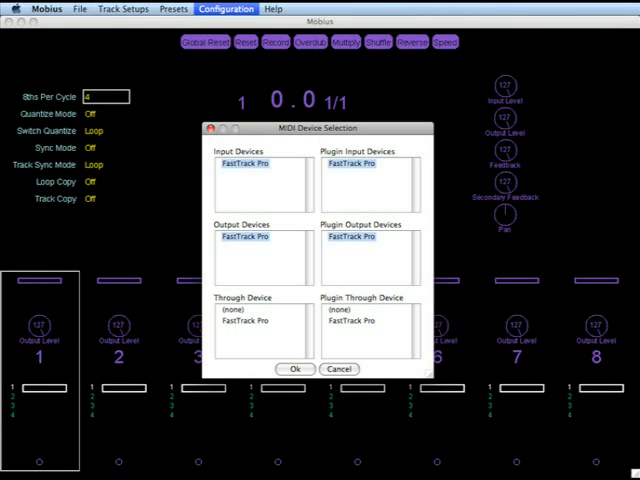
{"action": "left_click", "coordinate": [226, 8]}
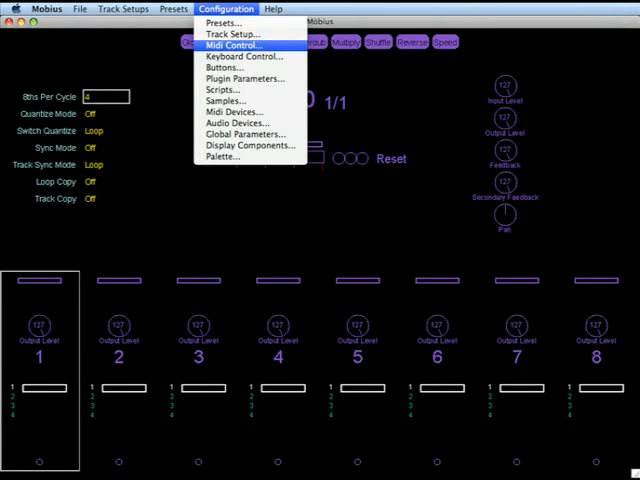
Bind Record to the foot pedal's note C#-2 on channel 1 using MIDI Capture.
{"action": "left_click", "coordinate": [232, 45]}
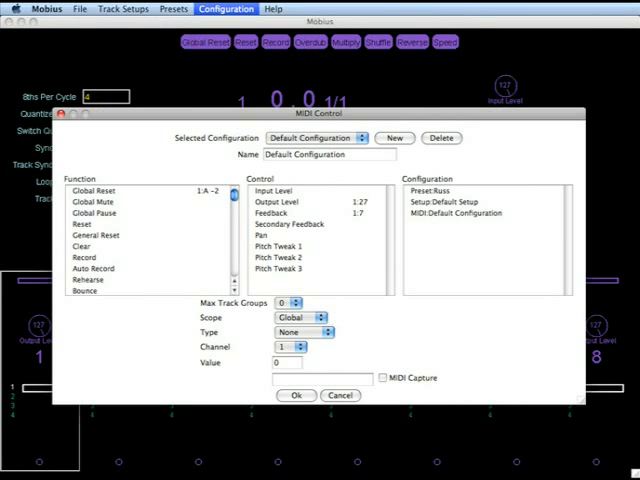
{"action": "left_click", "coordinate": [382, 378]}
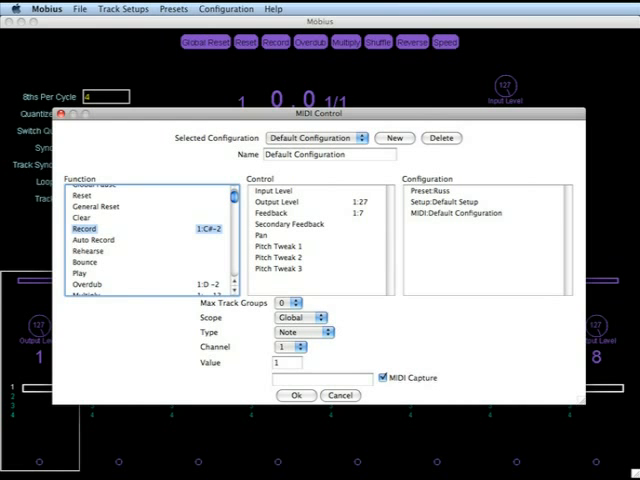
Save the pedal mappings and bring up the Russ preset's settings.
{"action": "left_click", "coordinate": [277, 200]}
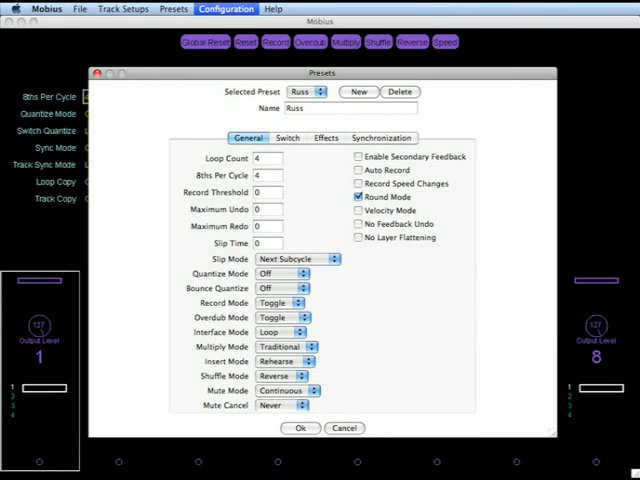
Review the Russ preset's Switch settings, then its Synchronization settings.
{"action": "left_click", "coordinate": [288, 138]}
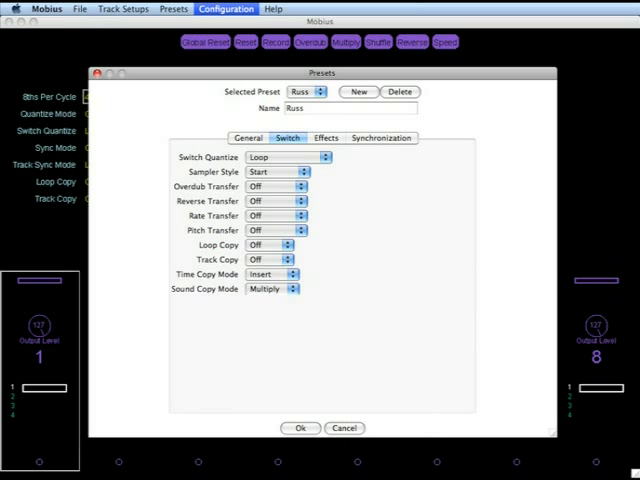
{"action": "left_click", "coordinate": [381, 137]}
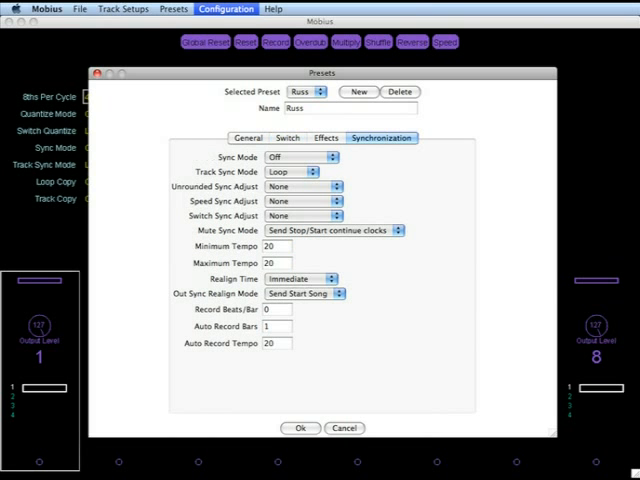